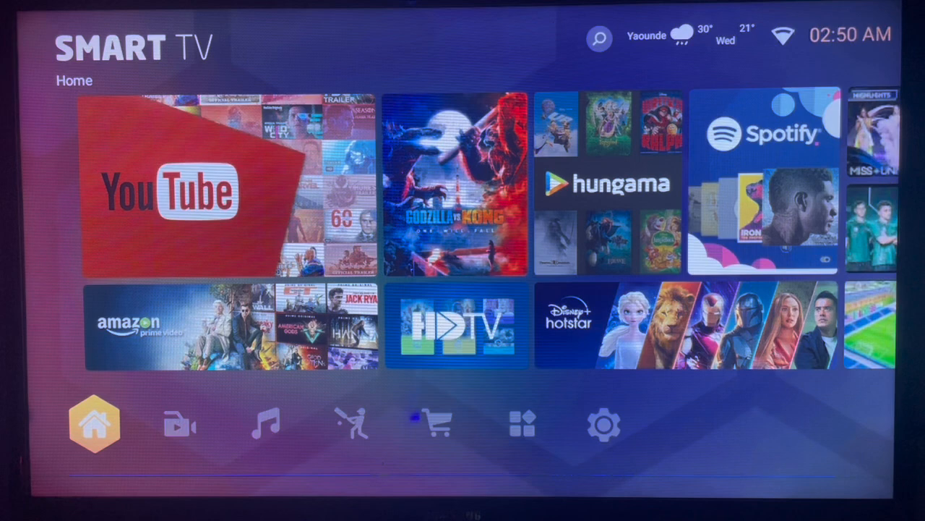
Move along the launcher's bottom bar to the Apps section showing installed applications.
left_click(266, 422)
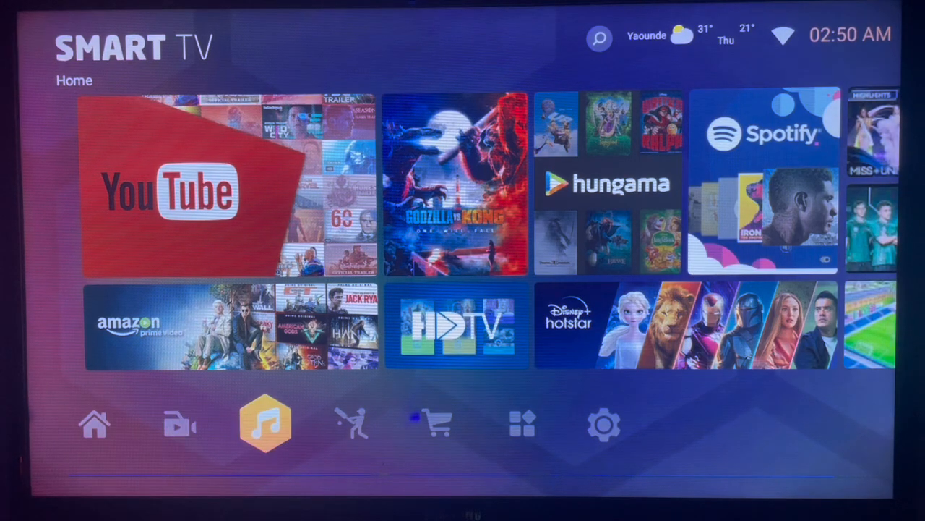
left_click(523, 425)
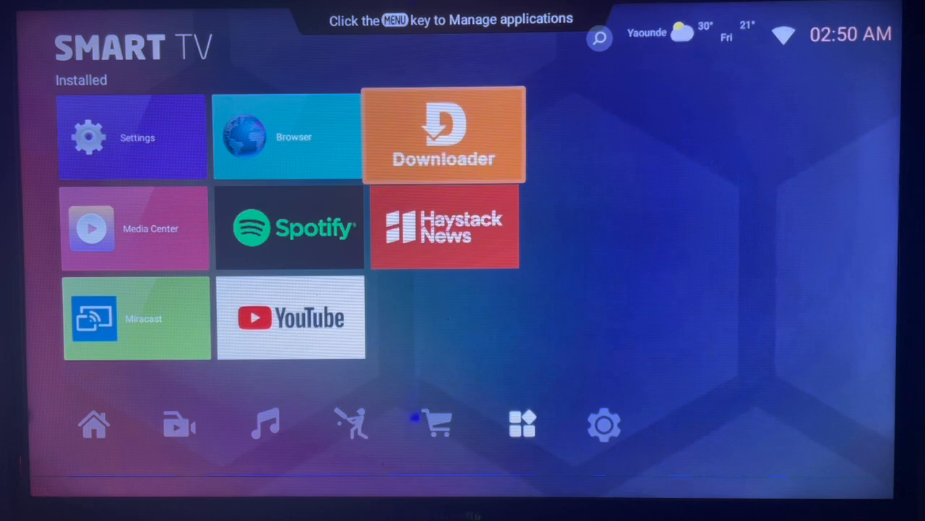
Launch Downloader and run a web search for 'hotstar' from its URL field.
left_click(443, 136)
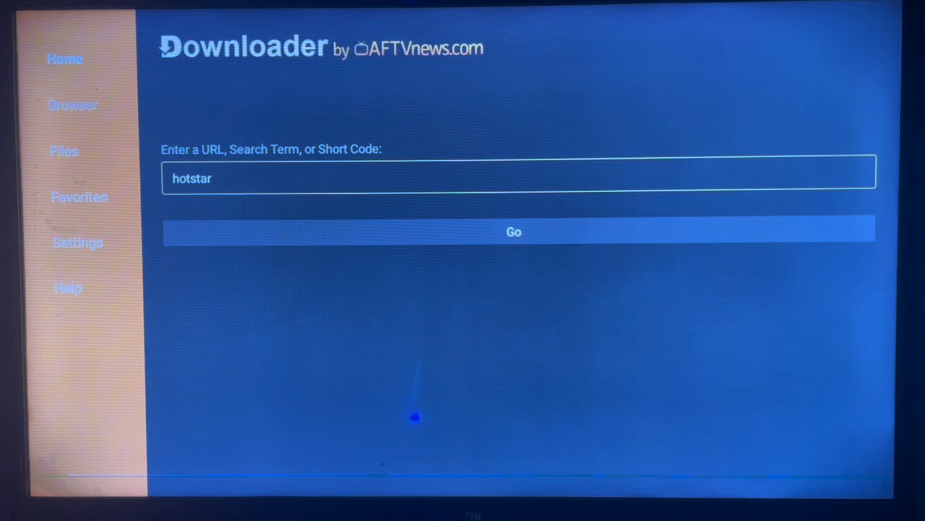
left_click(513, 173)
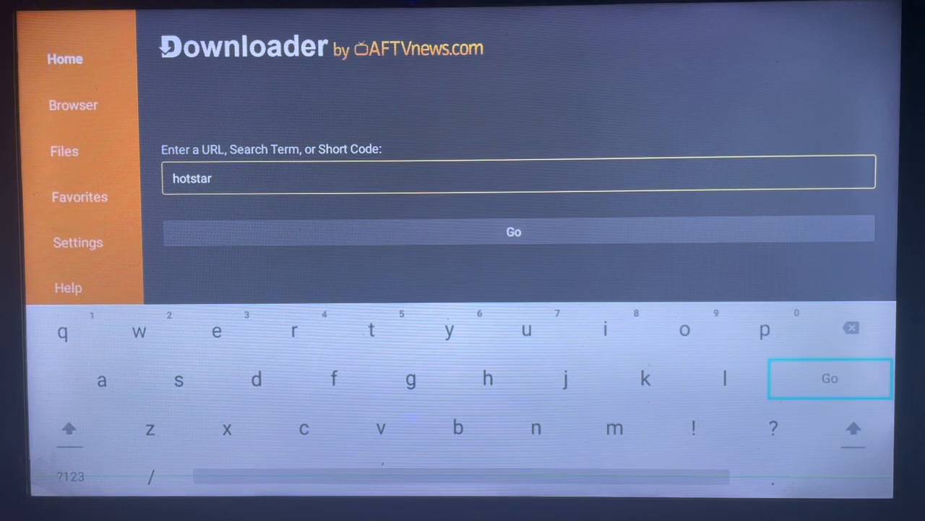
left_click(830, 379)
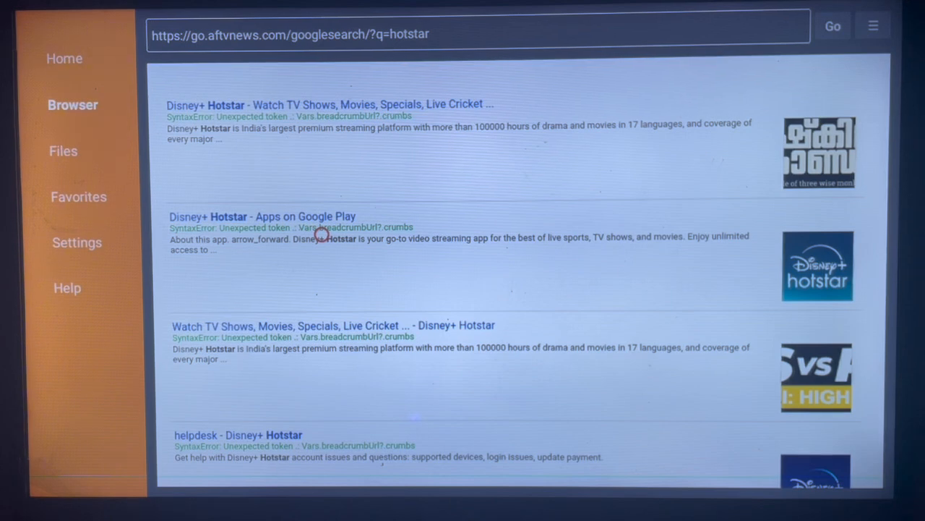
mouse_move(324, 369)
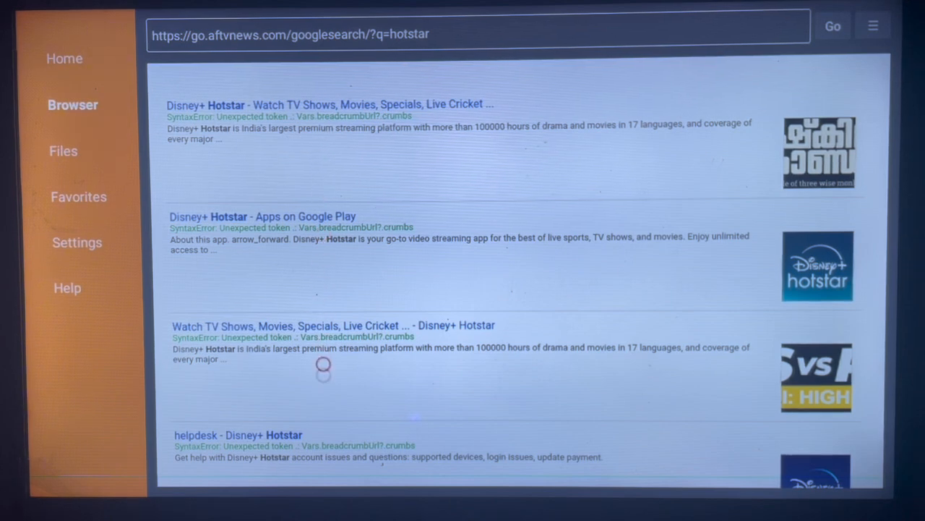
Scroll down through the Google results for hotstar, past Disney+ Hotstar helpdesk pages.
scroll("down", 3)
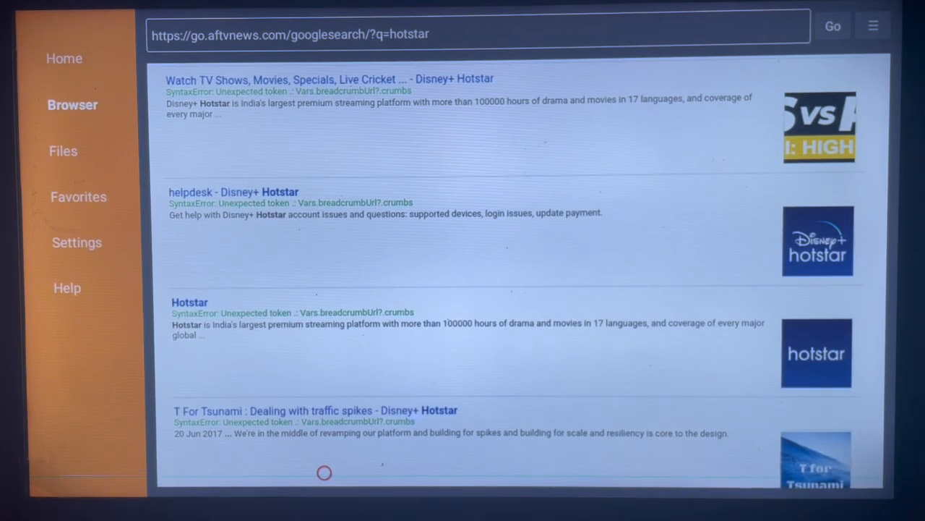
scroll("down", 3)
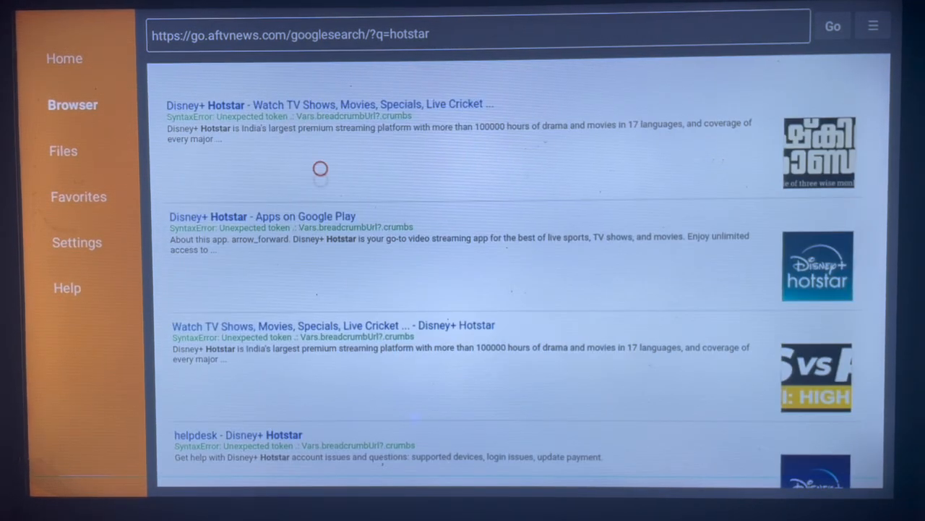
Open the 'Disney+ Hotstar - Apps on Google Play' result to reach its Play Store page.
left_click(262, 217)
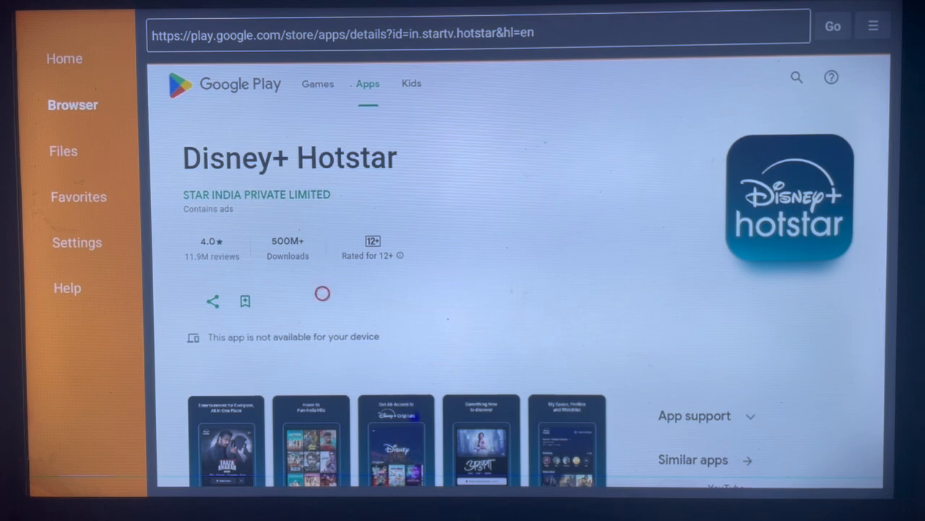
mouse_move(199, 339)
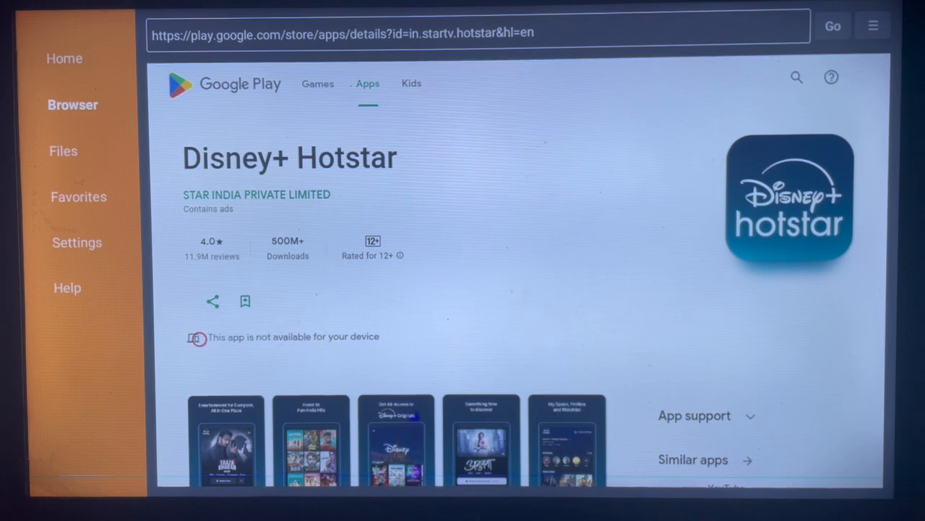